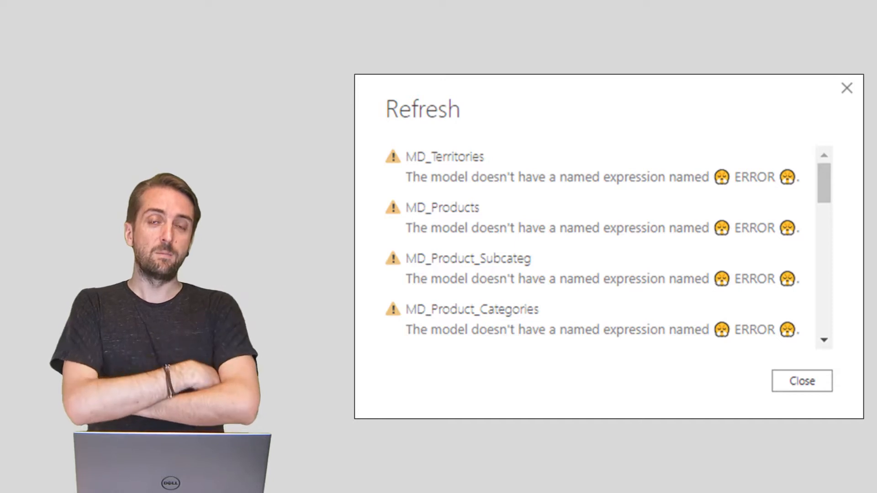
# - Refresh all report data, surfacing the 'named expression named ERROR' failures
pyautogui.click(802, 381)
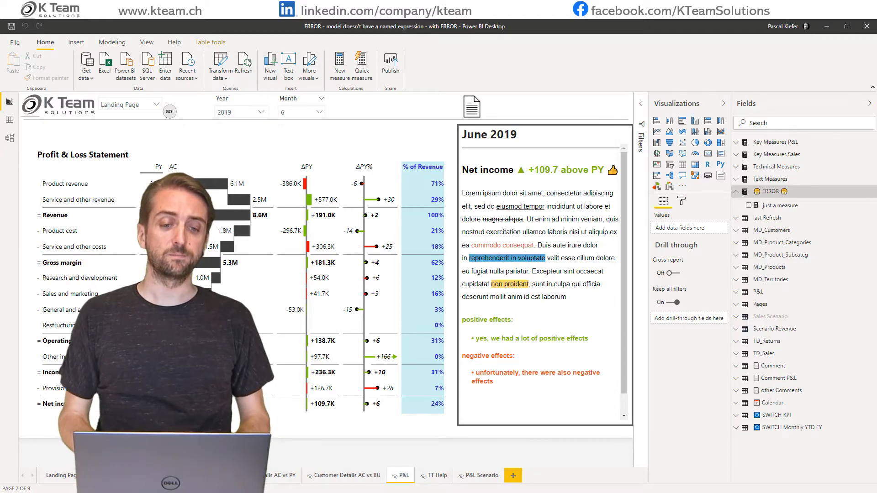
pyautogui.click(243, 63)
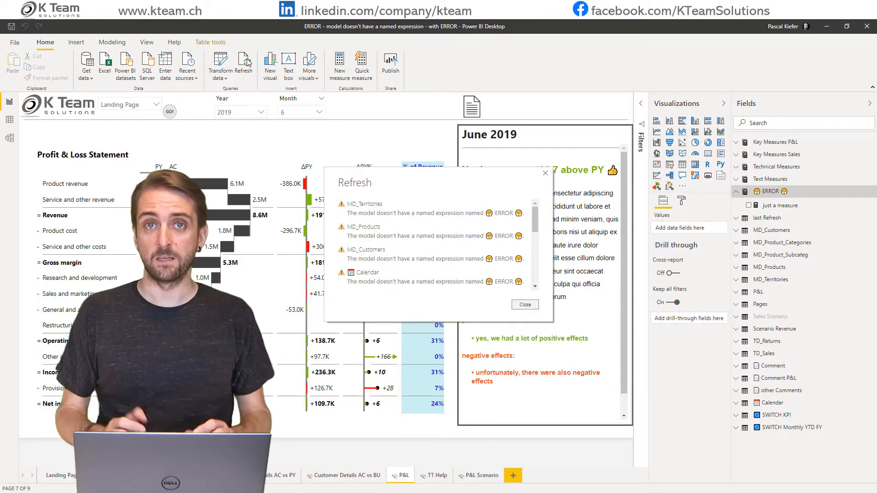
pyautogui.moveTo(254, 58)
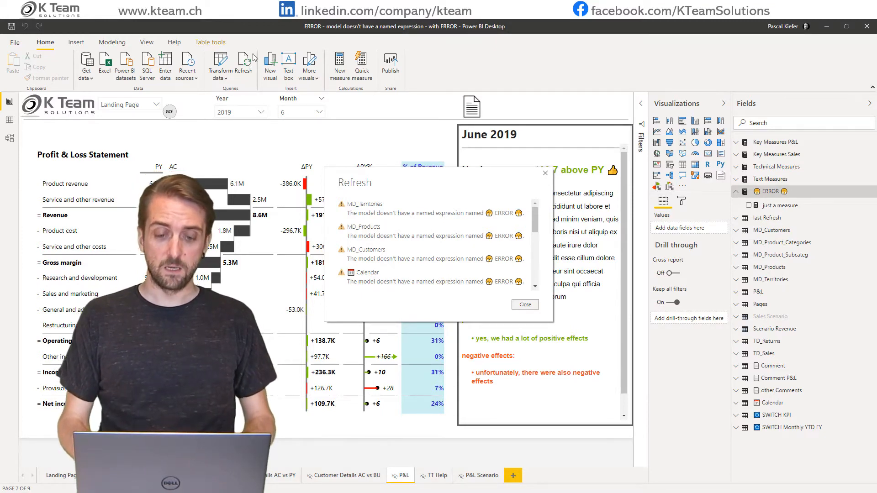
# - Dismiss the refresh errors, inspect the ERROR table, and launch Power Query Editor via Transform data
pyautogui.click(524, 305)
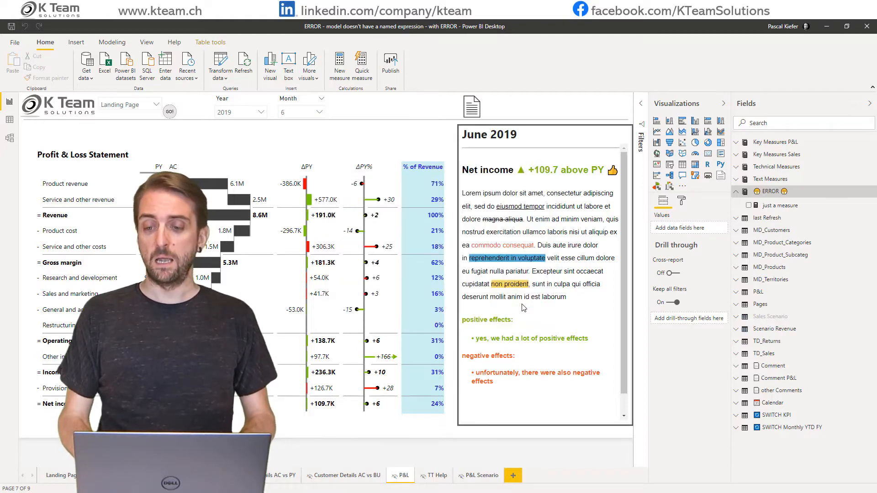
pyautogui.moveTo(772, 191)
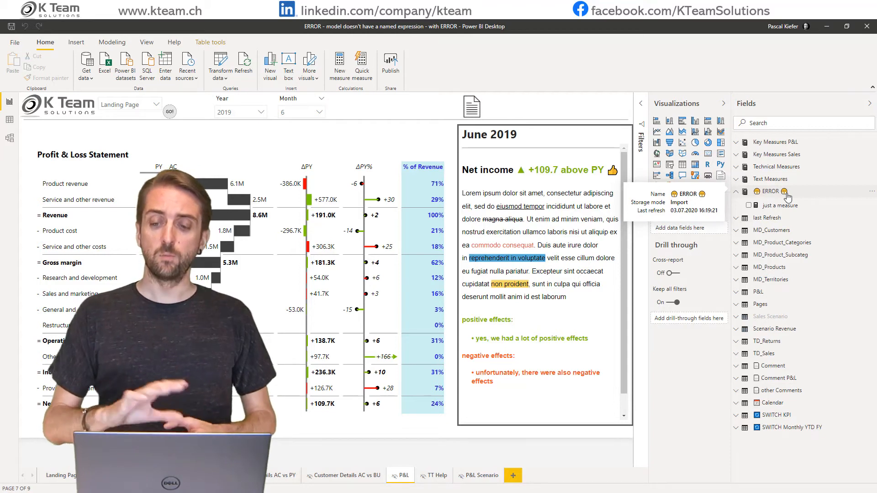
pyautogui.click(770, 191)
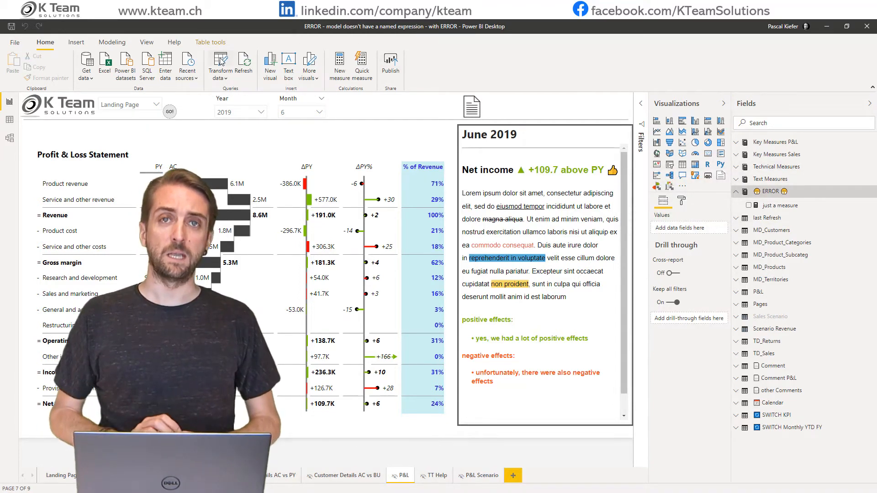
pyautogui.click(219, 61)
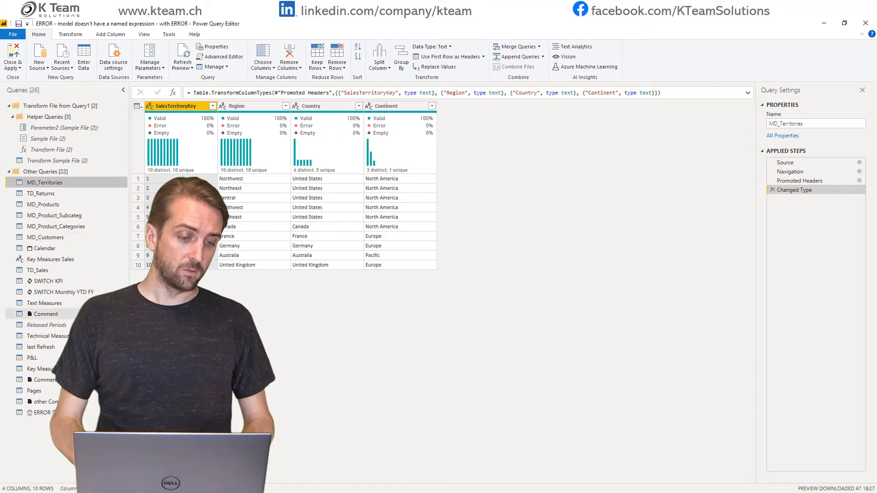
# - Delete the ERROR query's Removed Columns step to restore Column1, then Close & Apply
pyautogui.click(42, 413)
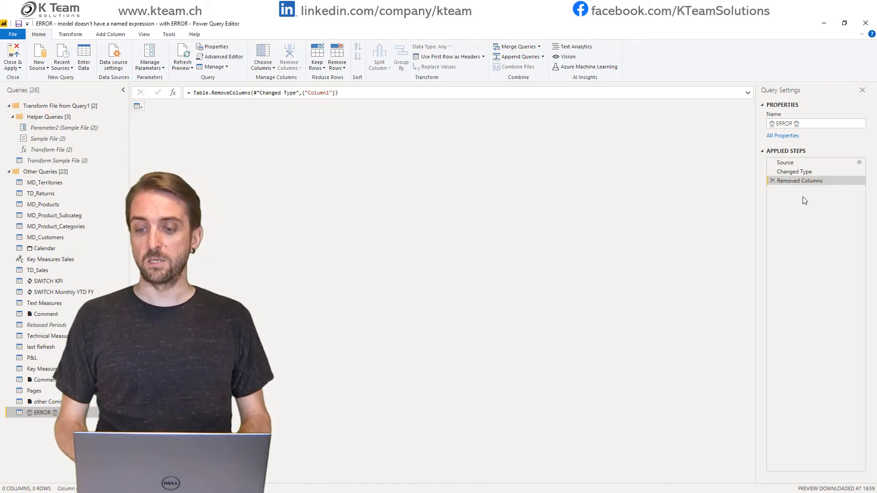
pyautogui.moveTo(799, 180)
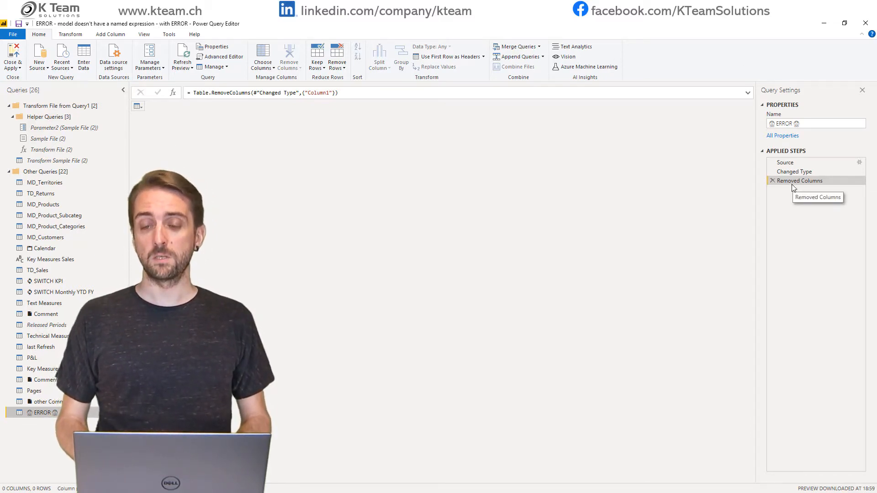
pyautogui.click(773, 180)
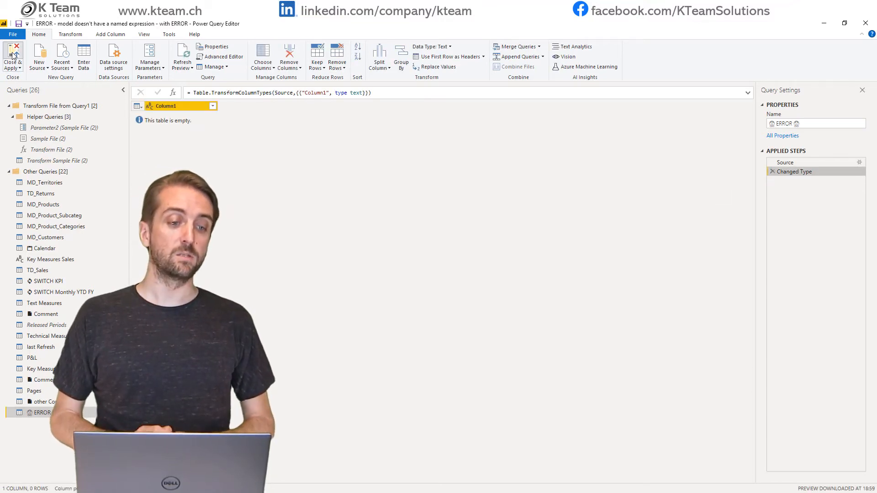
pyautogui.click(12, 56)
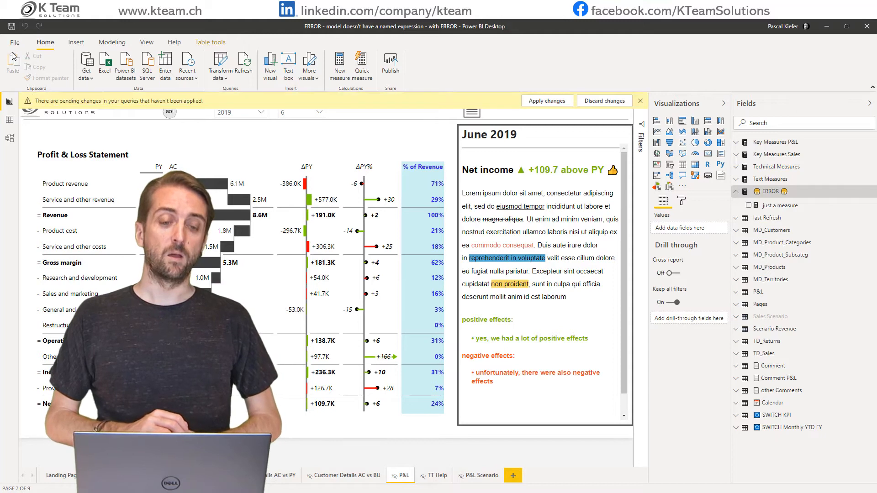
# - Apply the pending query changes so the ERROR table lists Column1
pyautogui.click(546, 100)
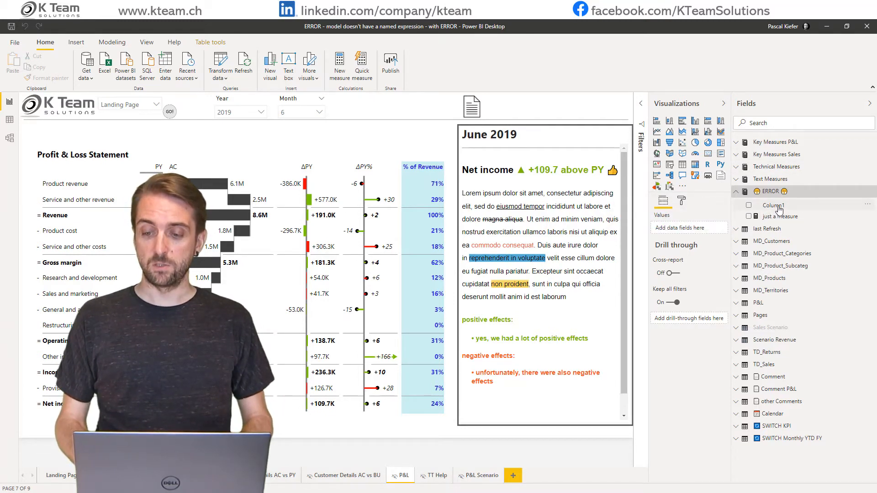
# - Hide Column1 in the ERROR table from the Fields pane
pyautogui.rightClick(771, 191)
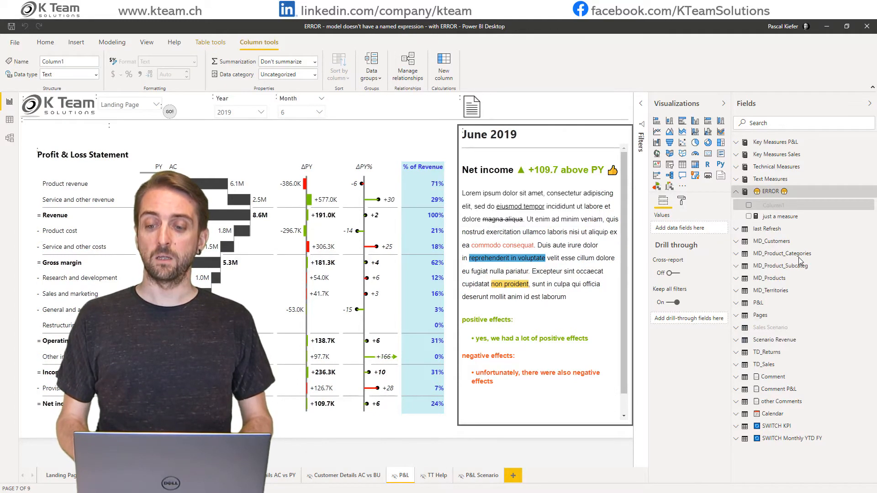
pyautogui.moveTo(783, 253)
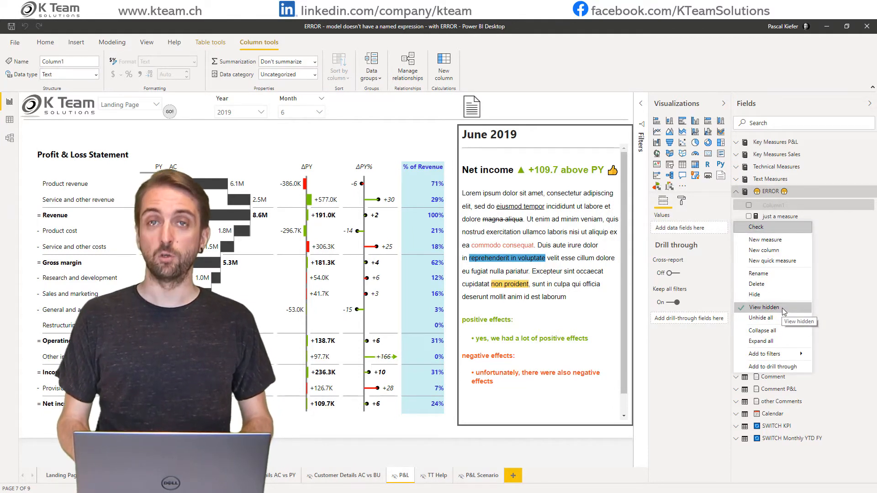
pyautogui.click(764, 307)
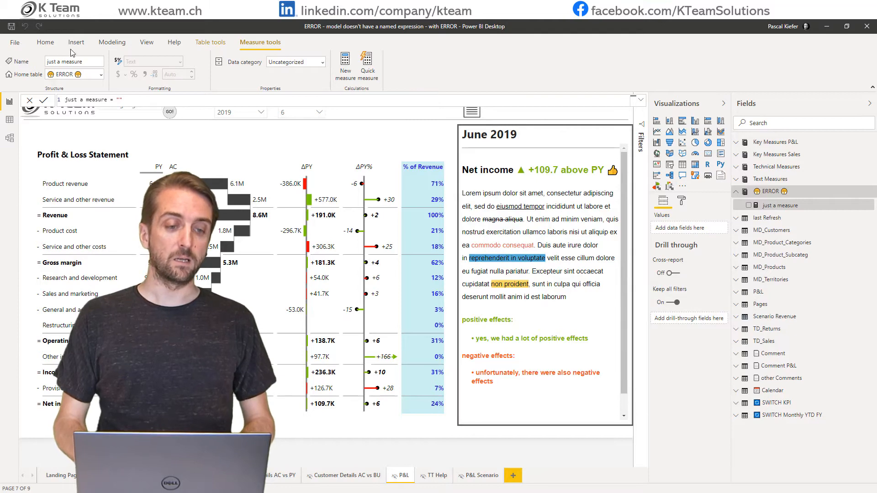
# - Refresh all report data again from the Home ribbon
pyautogui.click(45, 42)
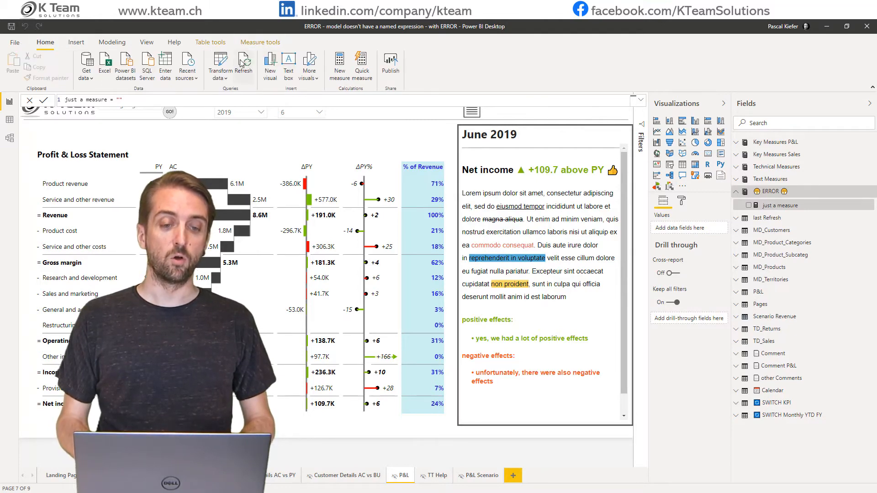
pyautogui.click(243, 66)
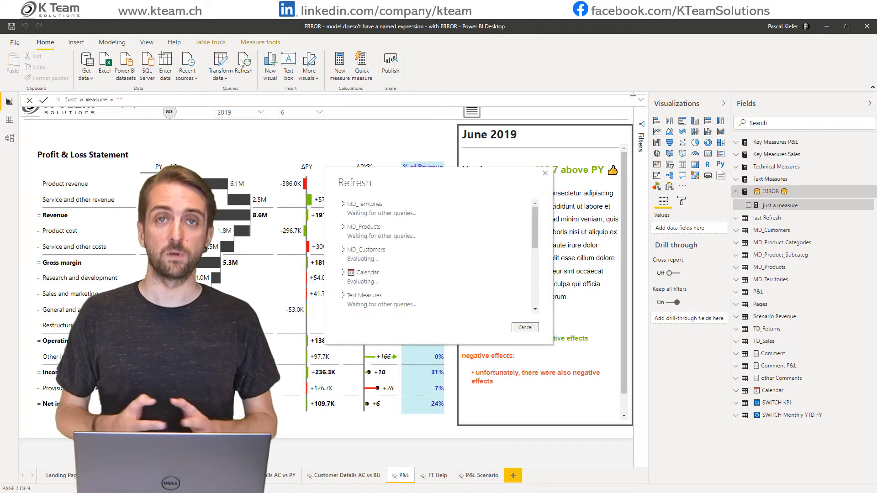